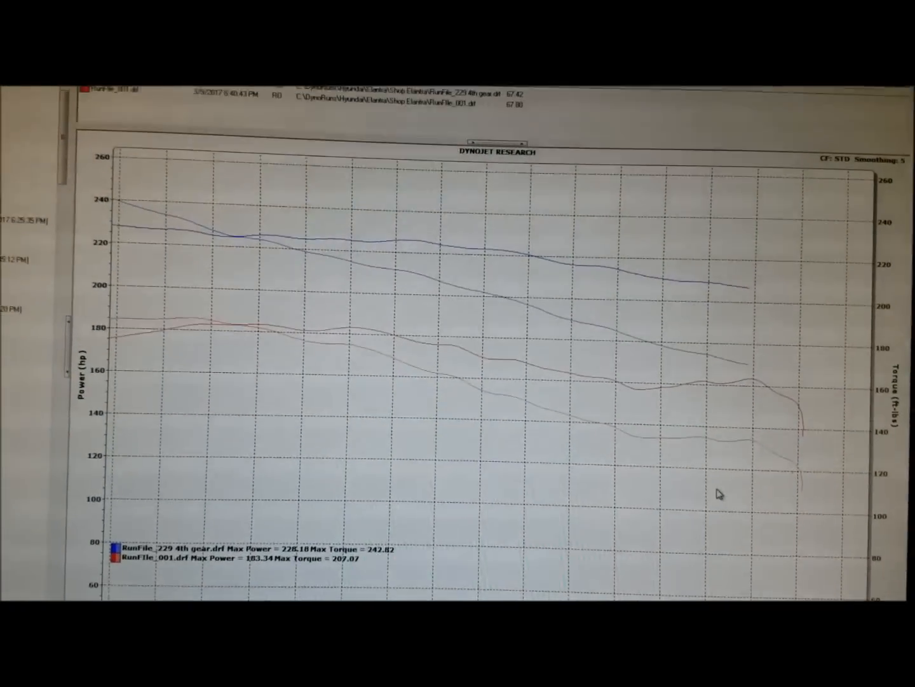
Step: Toggle forced axis scaling on the dyno graph, then scroll the review to Stage 0+ comparison and cruising sections
{"action": "right_click", "coordinate": [720, 493]}
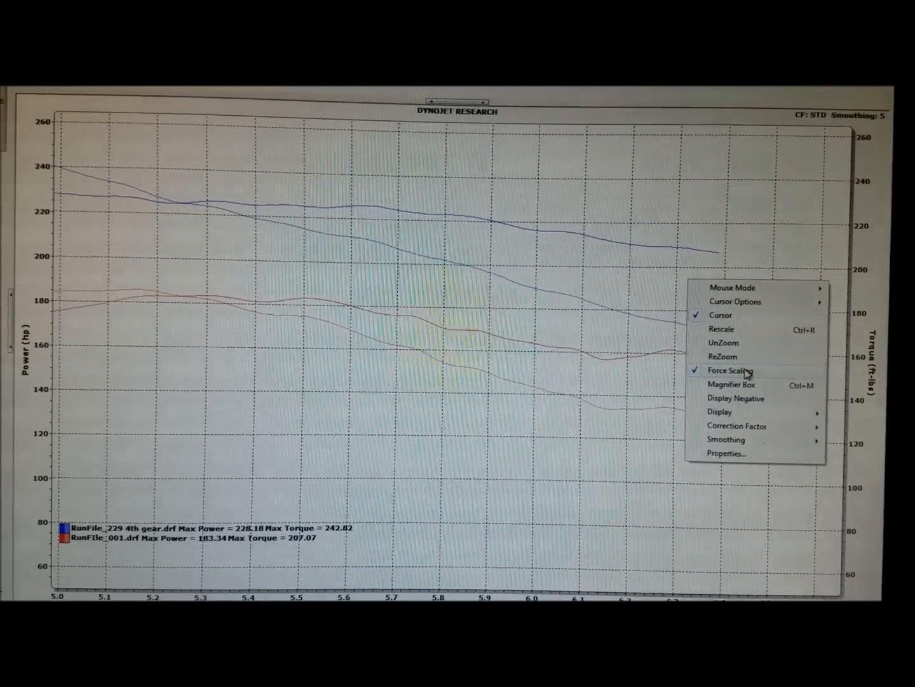
{"action": "left_click", "coordinate": [723, 343]}
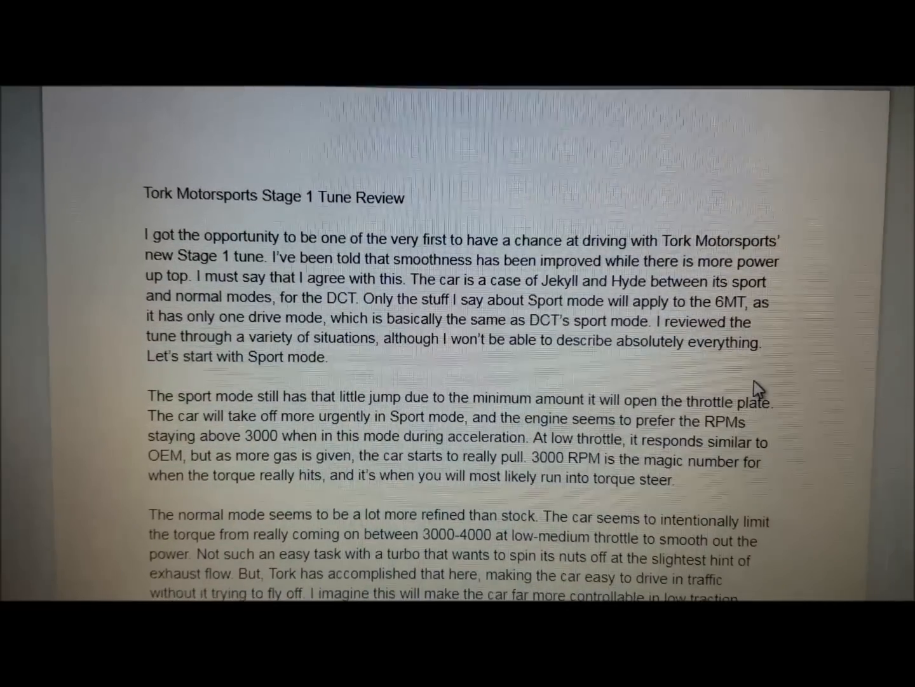
{"action": "scroll", "scroll_direction": "down", "scroll_amount": 3}
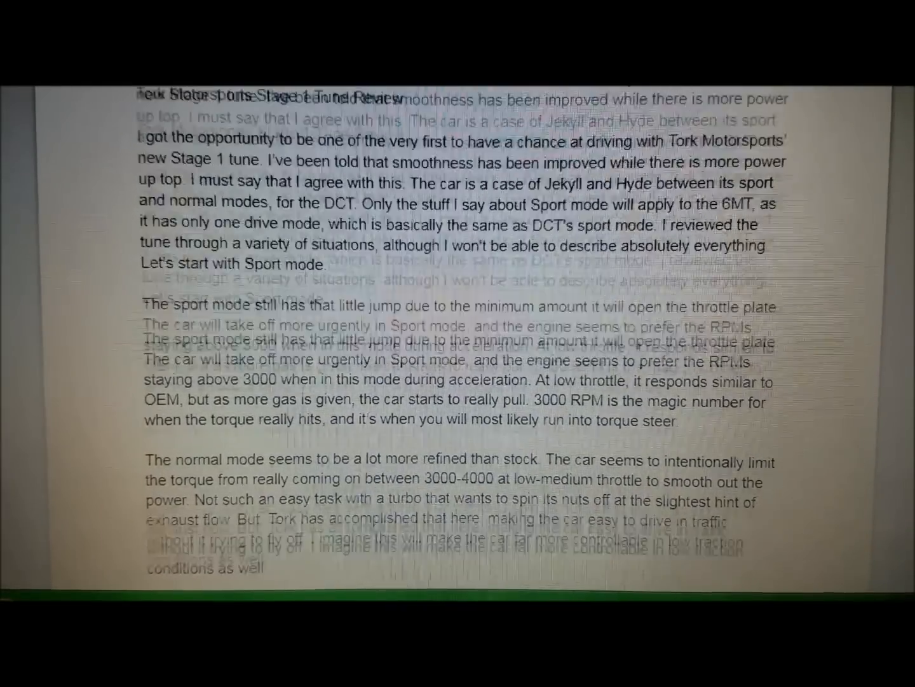
{"action": "scroll", "scroll_direction": "down", "scroll_amount": 3}
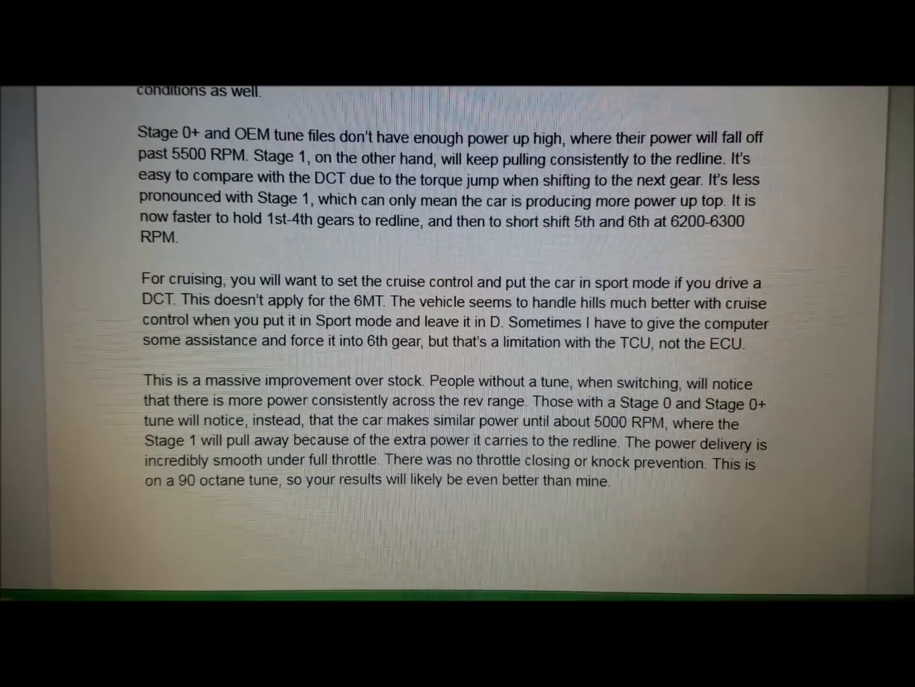